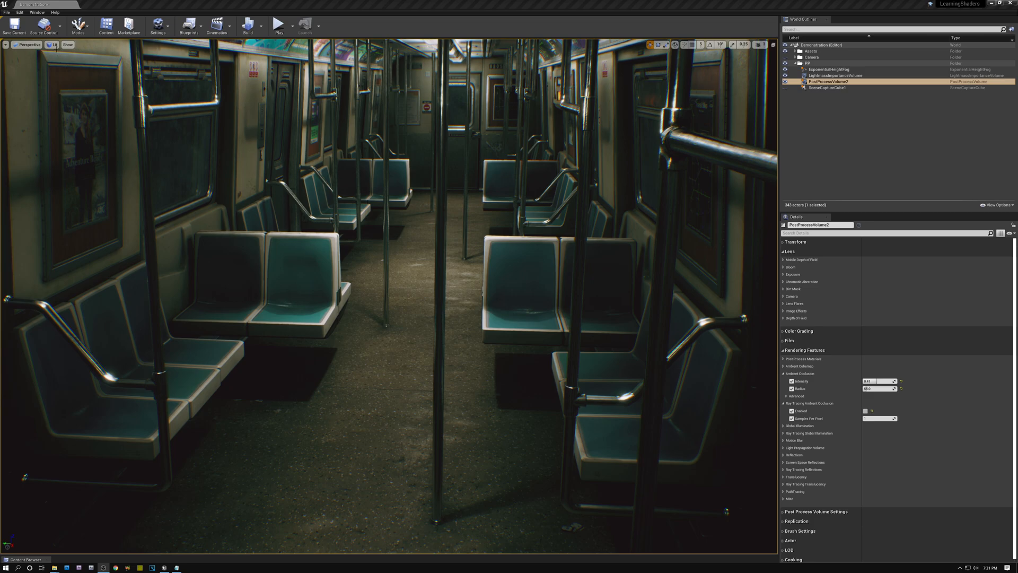
Switch the viewport to Buffer Visualization > Ambient Occlusion view mode
click(54, 44)
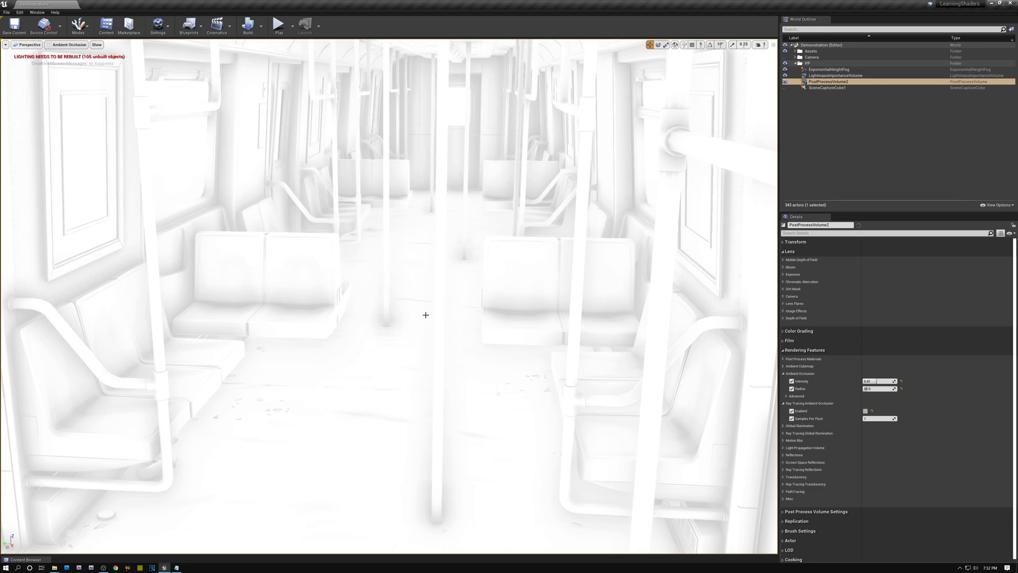
mouse_move(703, 337)
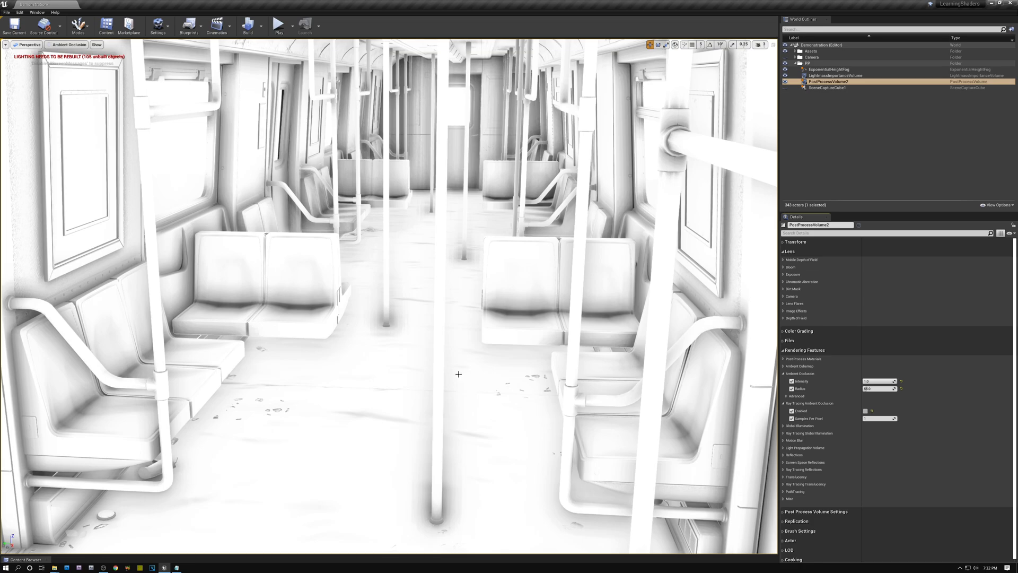
mouse_move(401, 267)
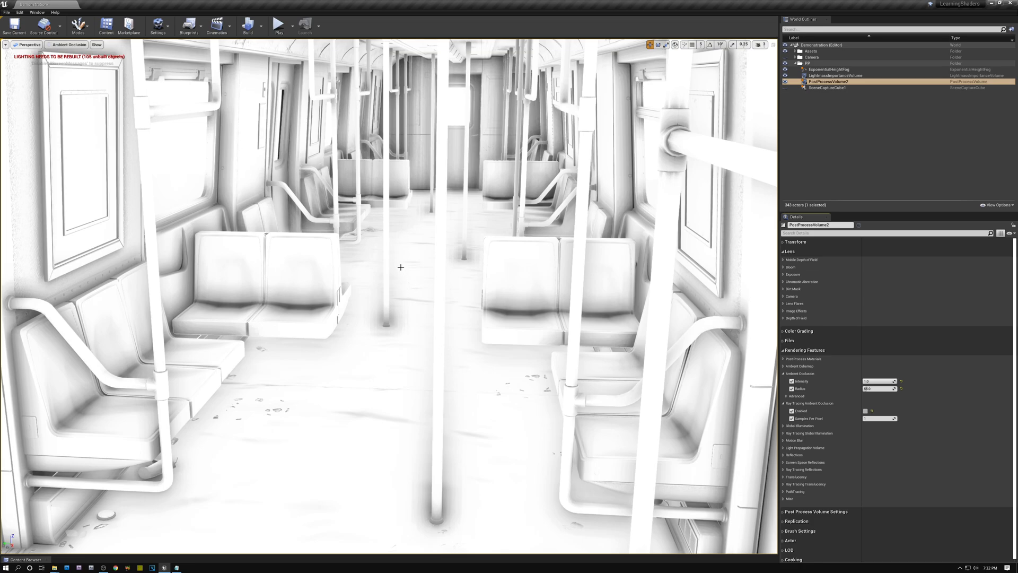
mouse_move(392, 281)
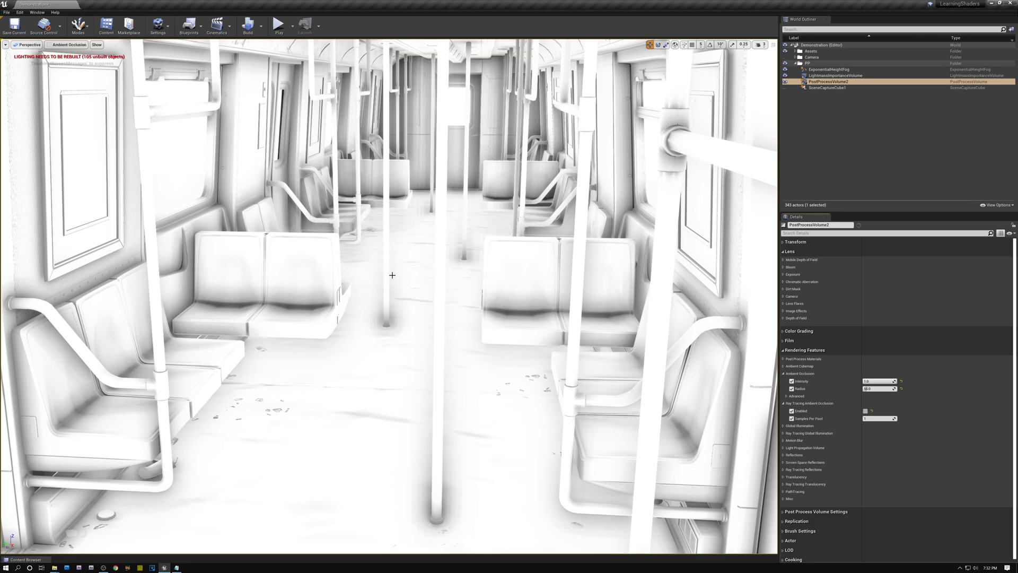
mouse_move(393, 289)
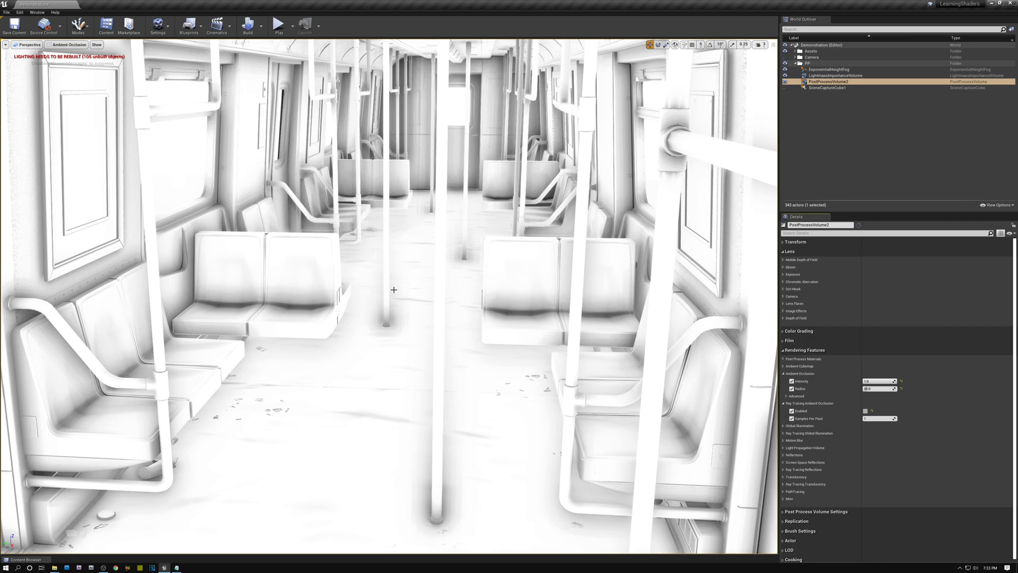
mouse_move(392, 263)
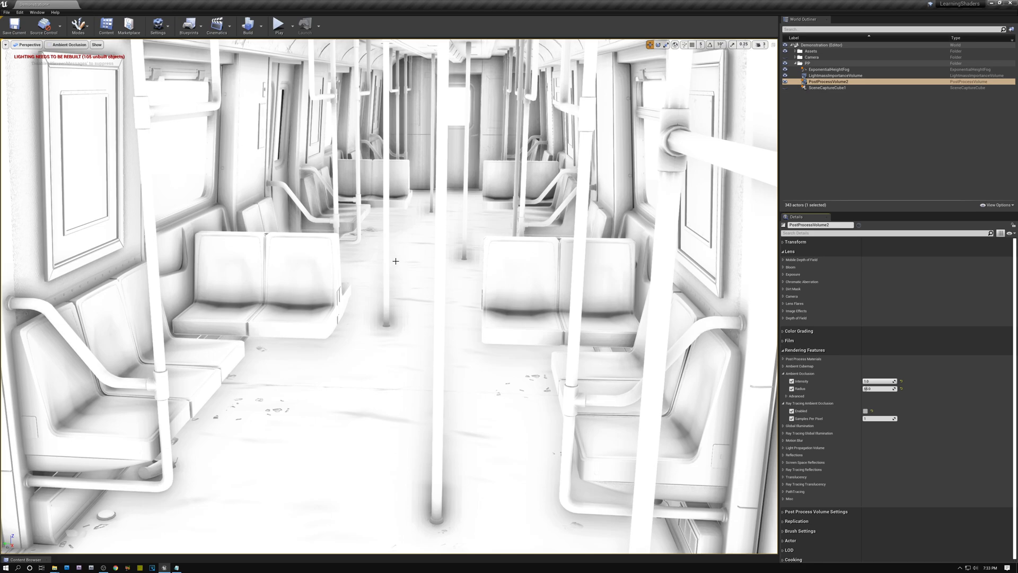
mouse_move(385, 268)
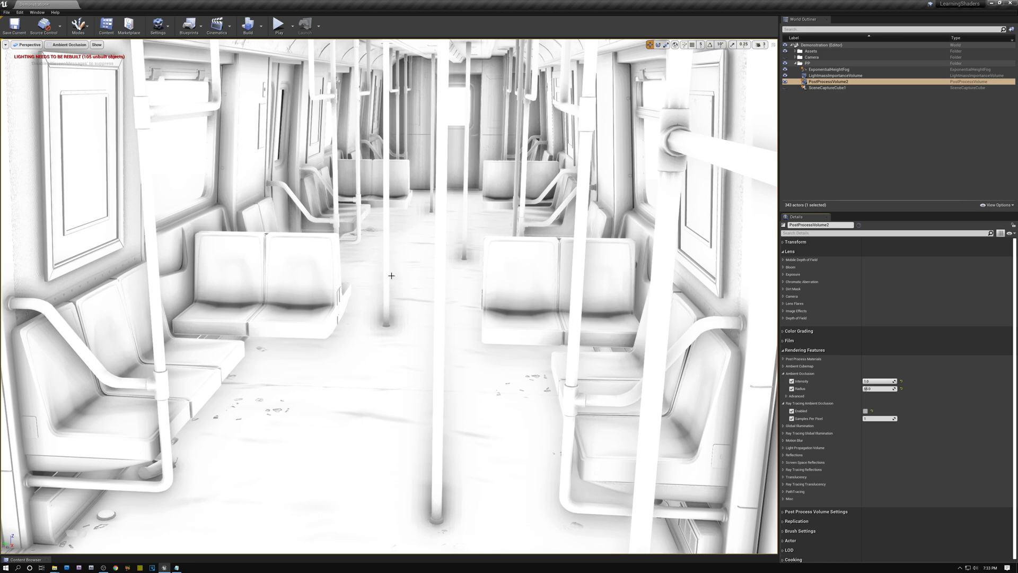
mouse_move(405, 150)
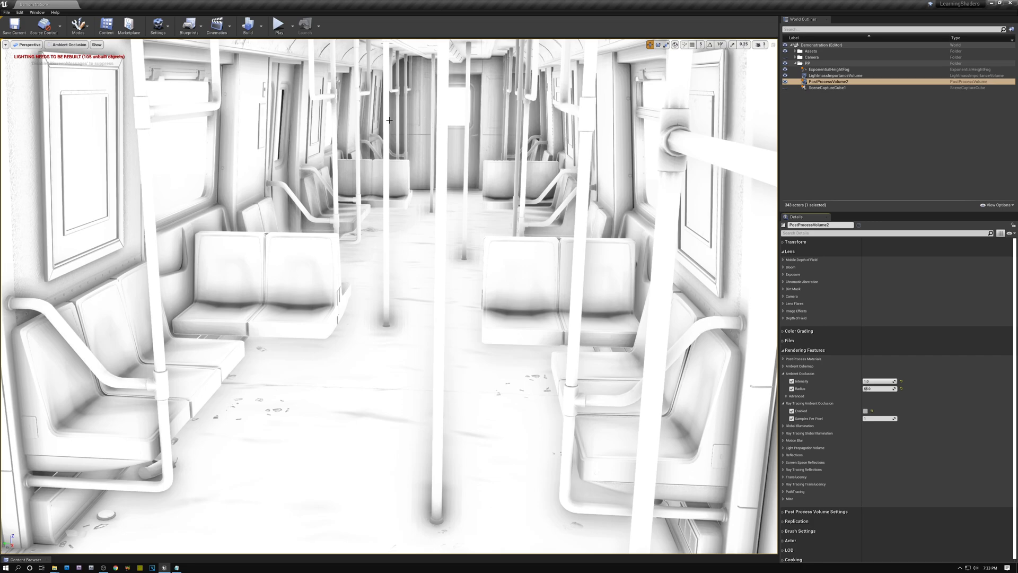
mouse_move(405, 136)
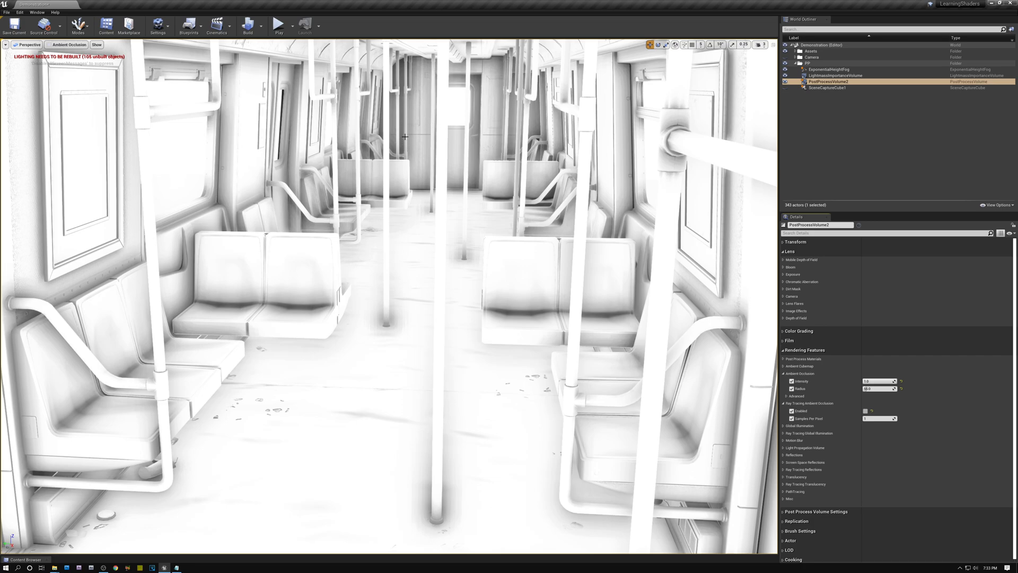
mouse_move(501, 89)
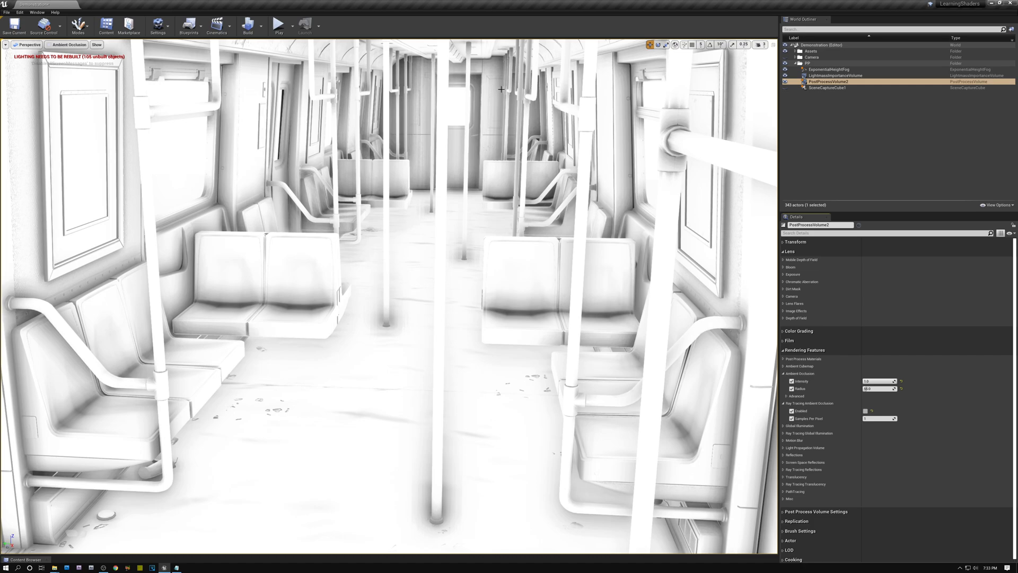
mouse_move(466, 136)
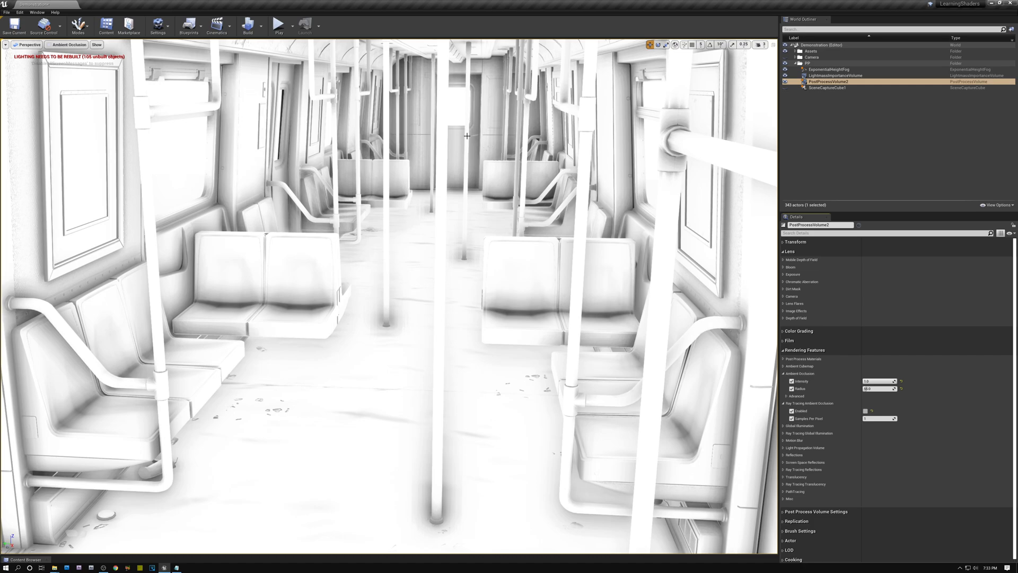
mouse_move(338, 320)
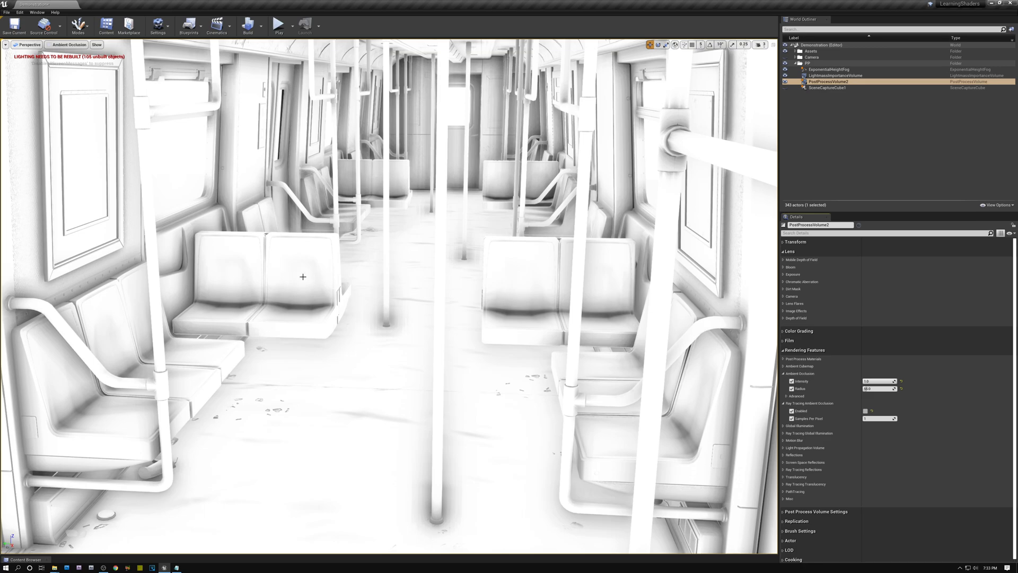
mouse_move(287, 341)
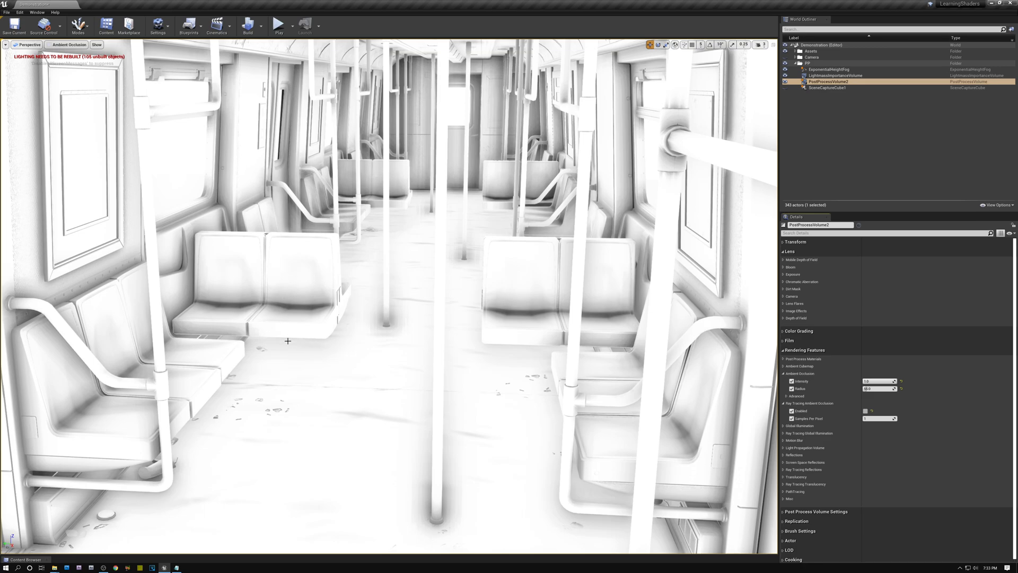
mouse_move(314, 351)
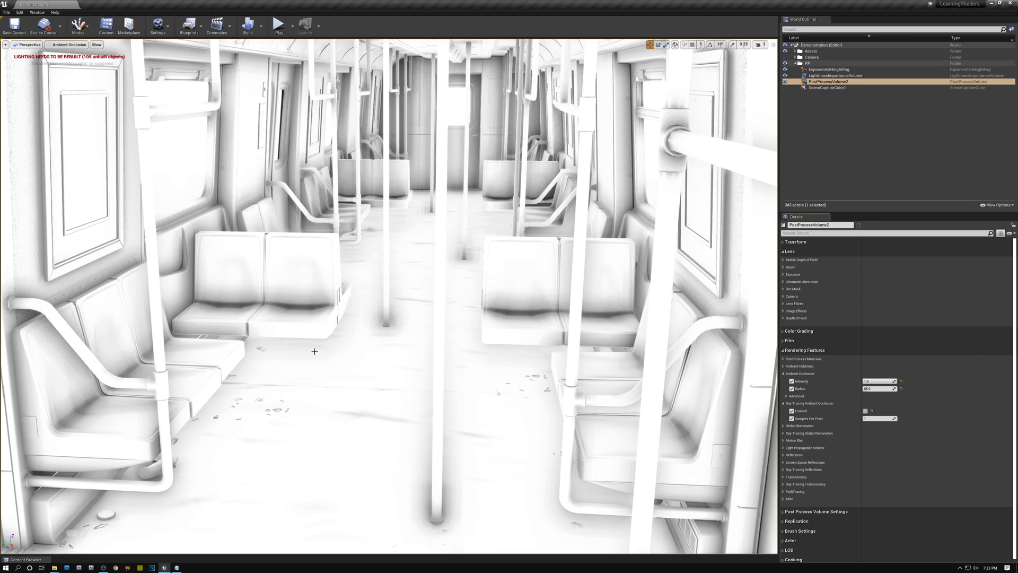
mouse_move(298, 312)
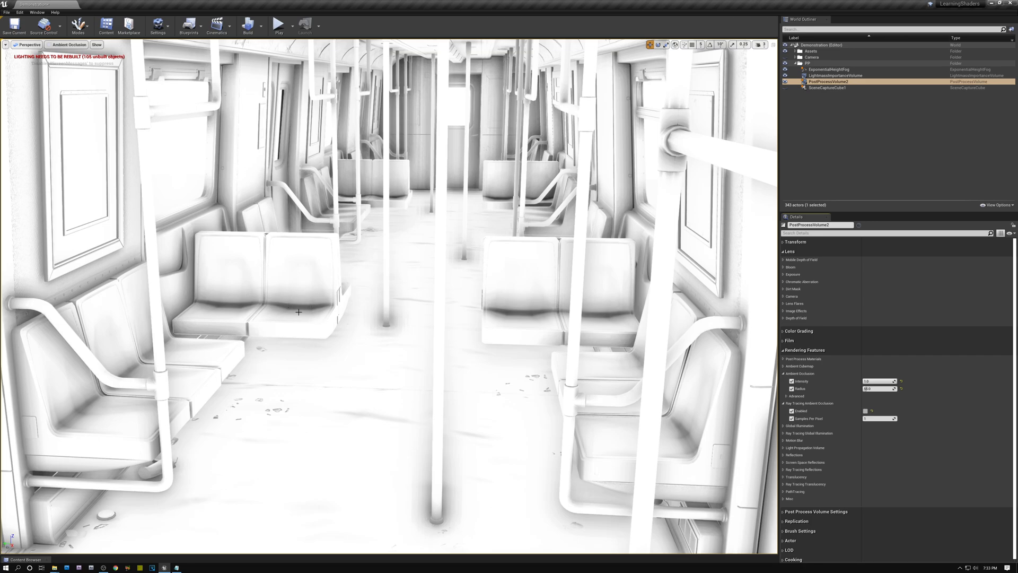
mouse_move(284, 367)
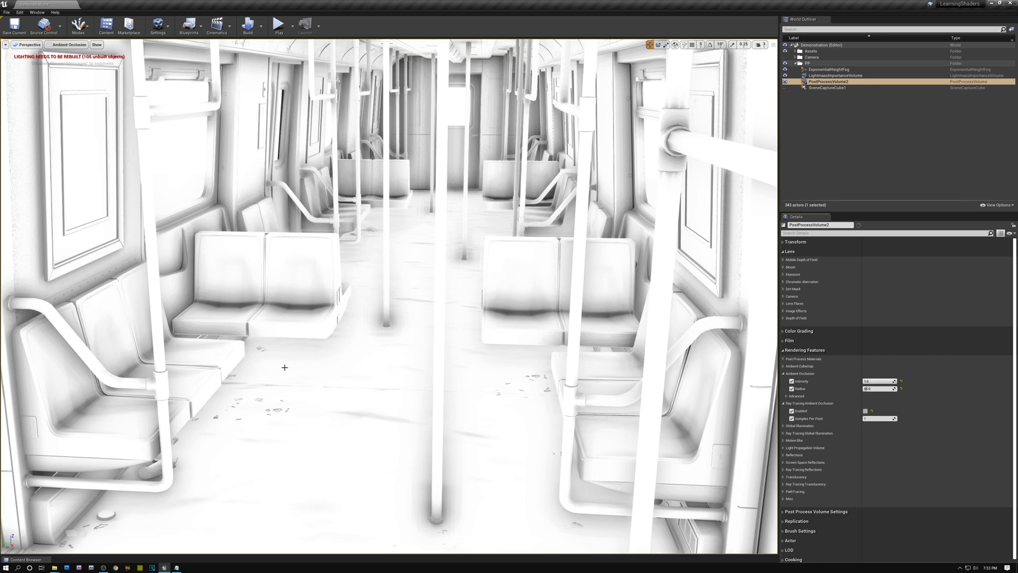
mouse_move(288, 368)
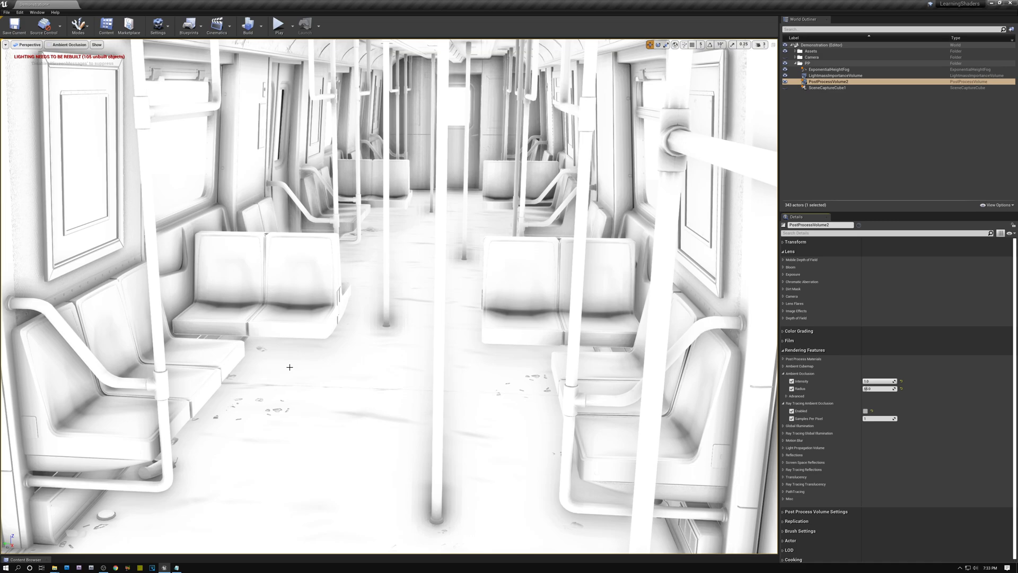
mouse_move(309, 334)
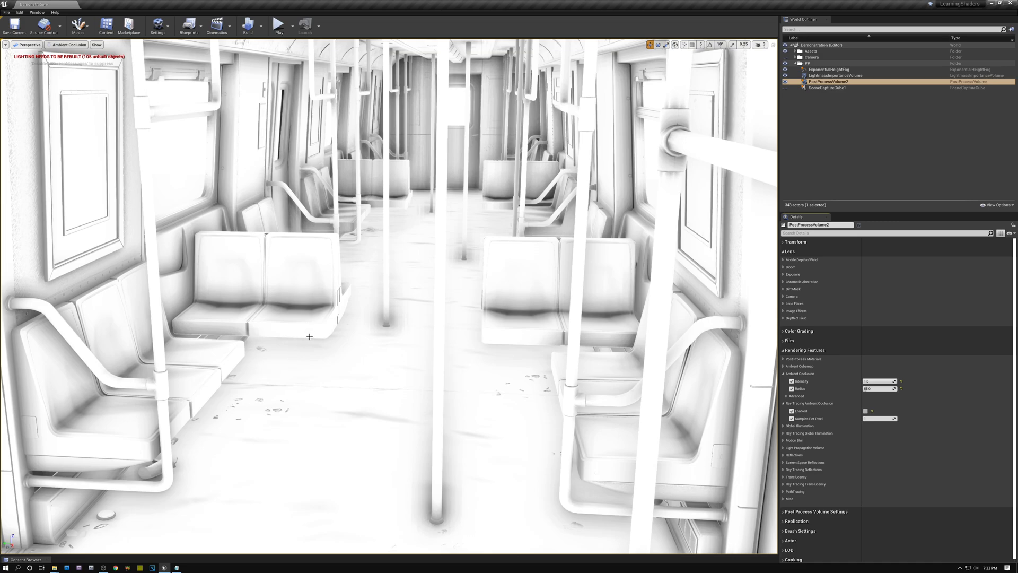
mouse_move(299, 353)
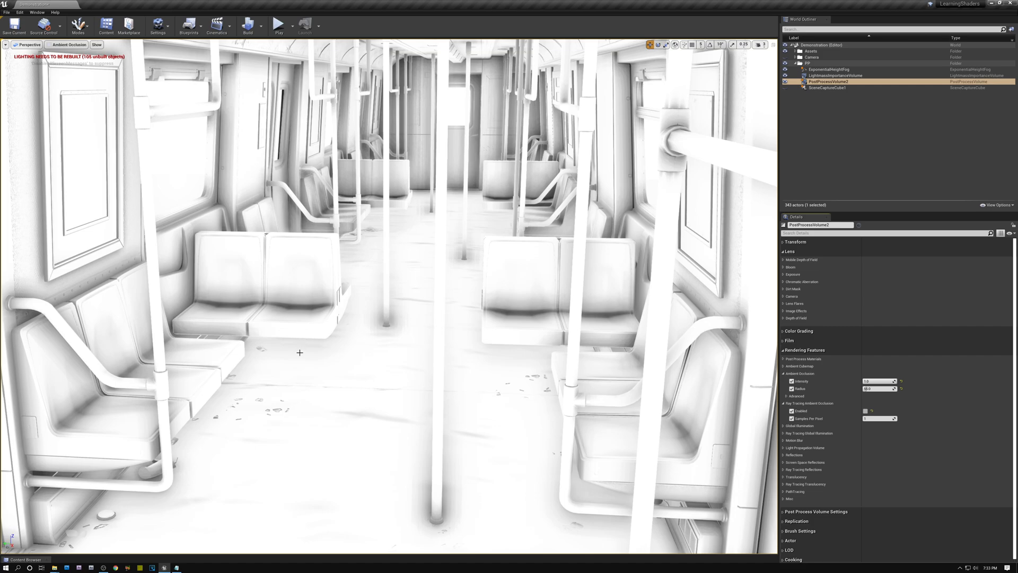
mouse_move(317, 318)
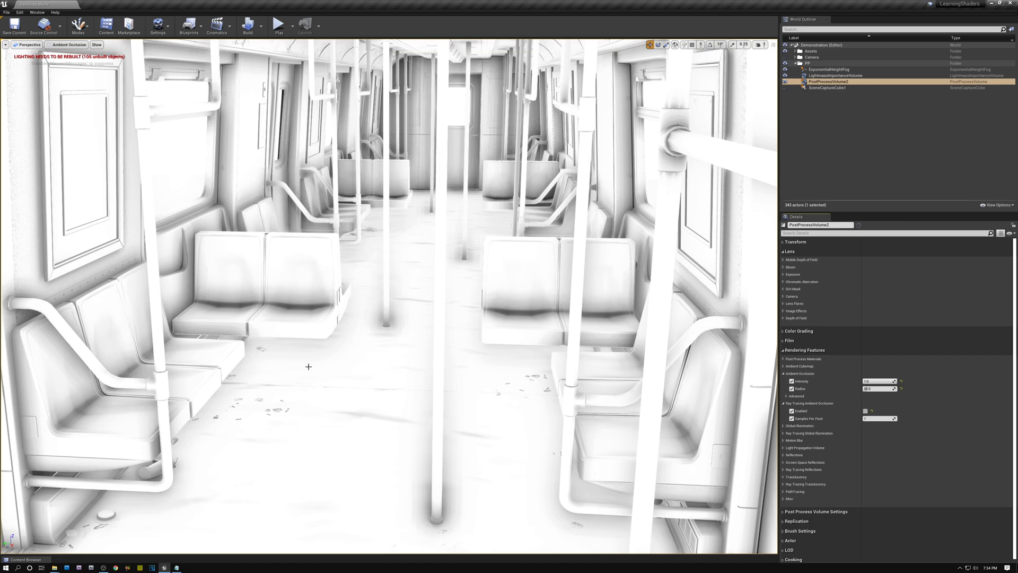
mouse_move(317, 367)
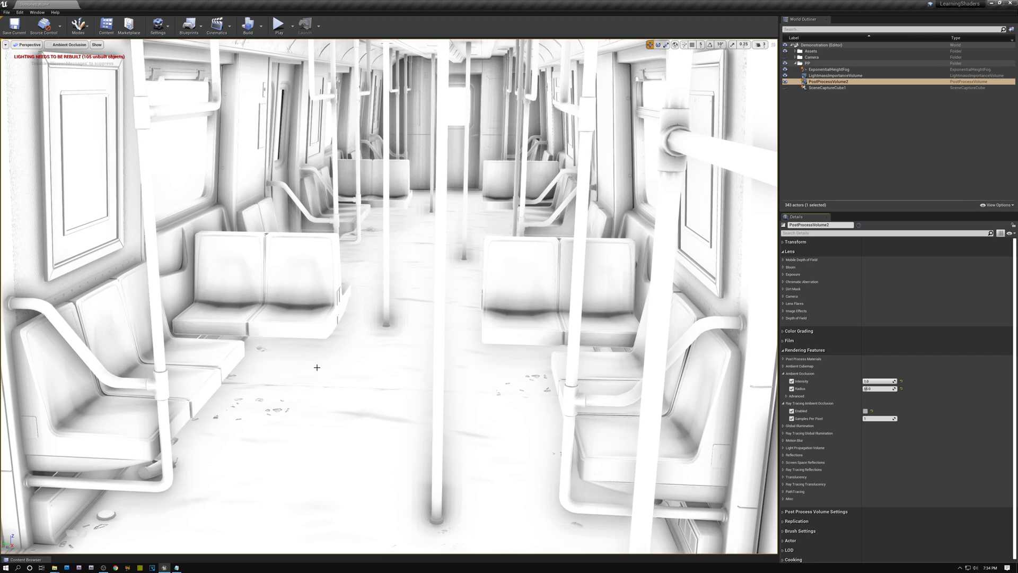
mouse_move(322, 379)
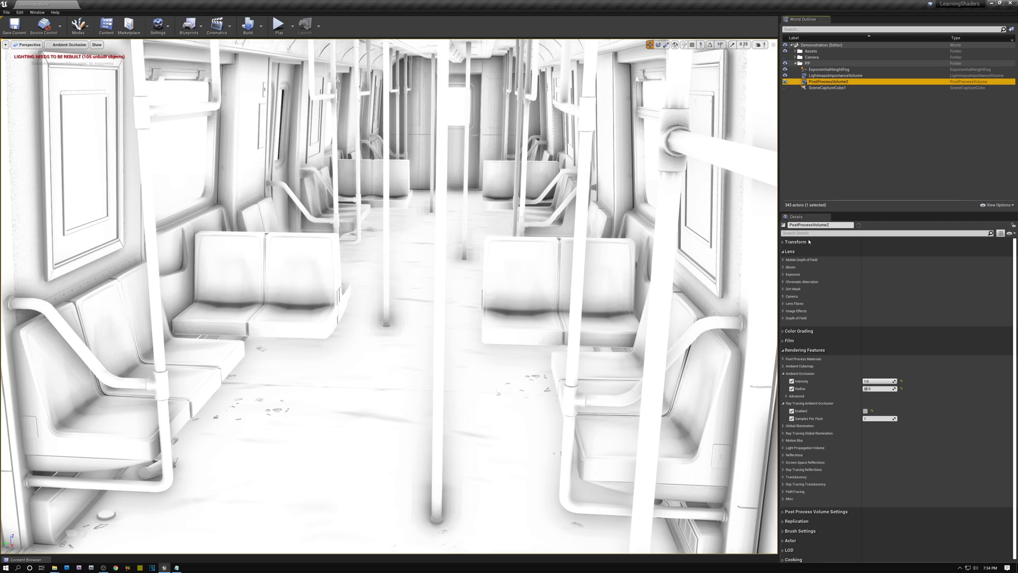
mouse_move(844, 506)
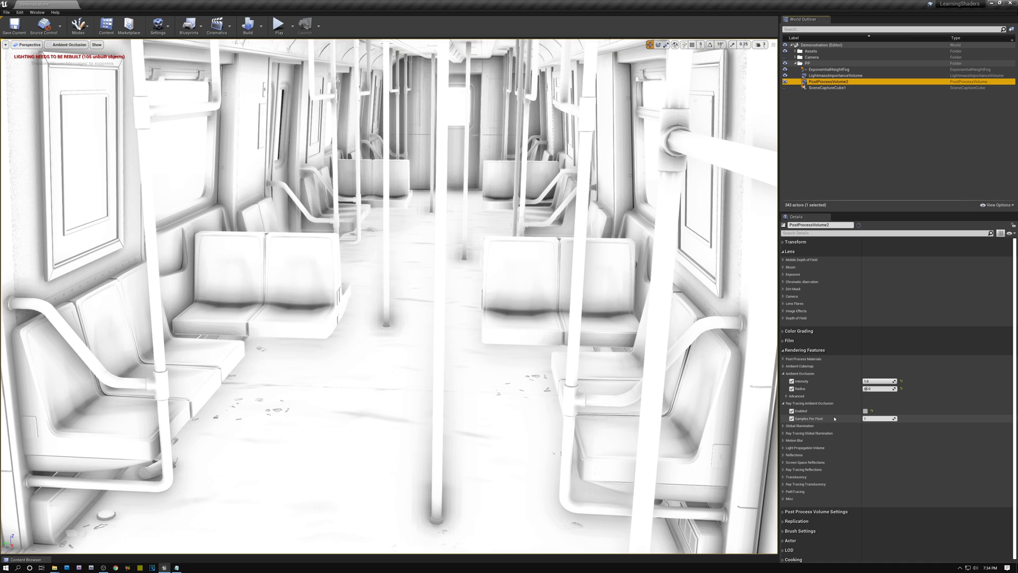
Tick Enabled under Ray Tracing Ambient Occlusion for the post-process volume
click(866, 411)
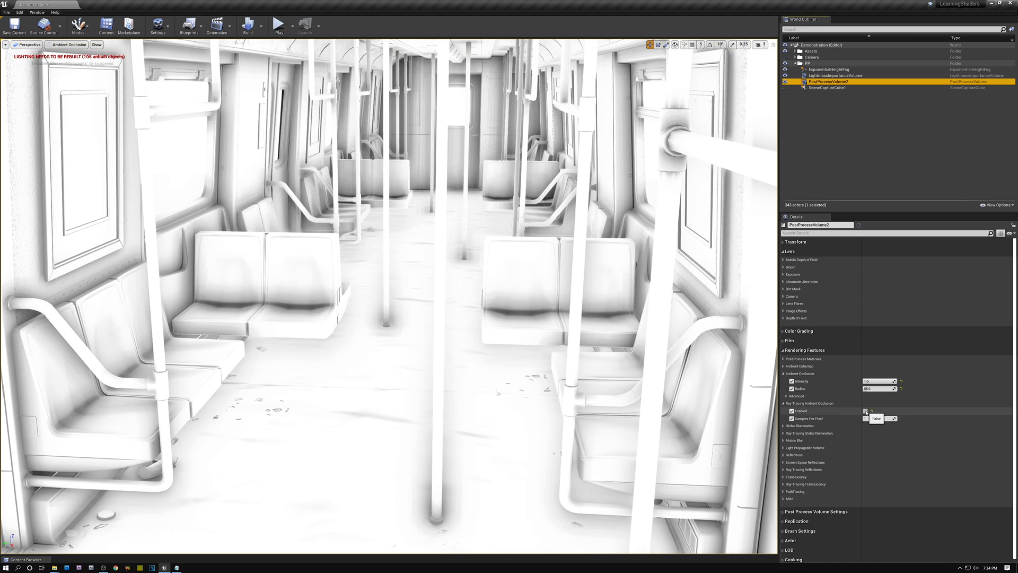
click(883, 418)
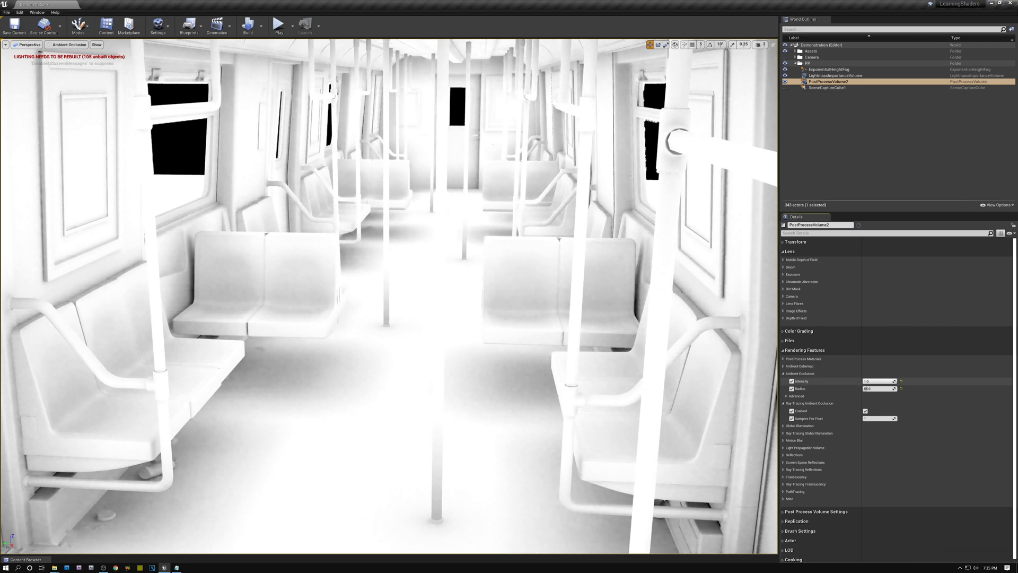
Select the Ambient Occlusion Radius field in the Details panel for editing
click(879, 381)
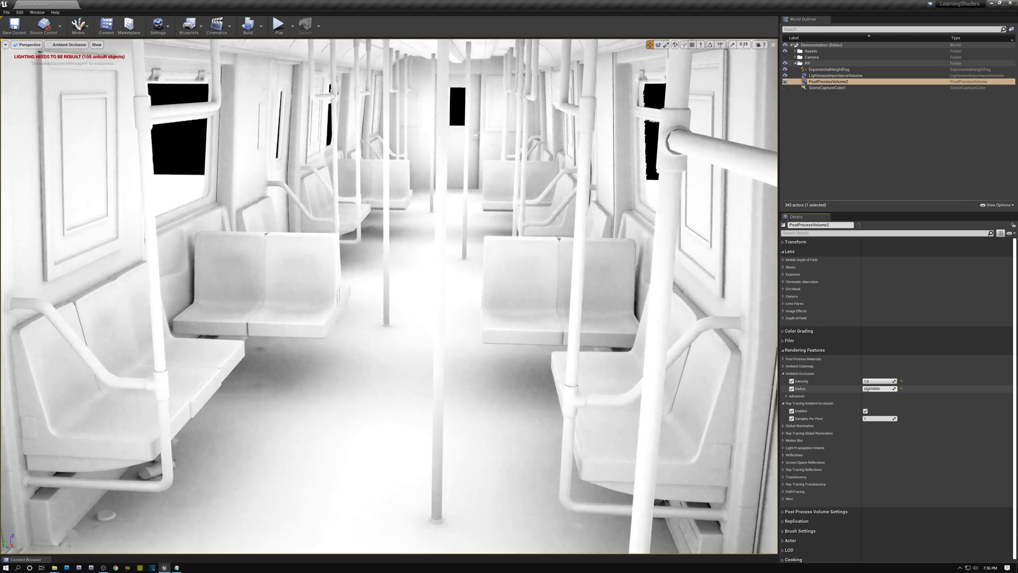
Set the Ambient Occlusion Radius to 123.847709 and apply it
text(123.847709)
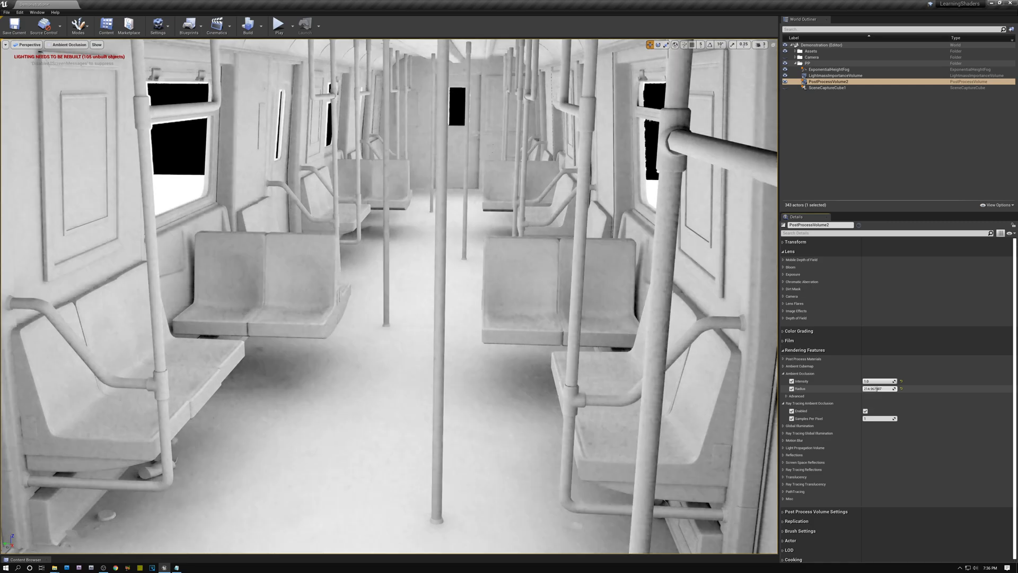
click(876, 388)
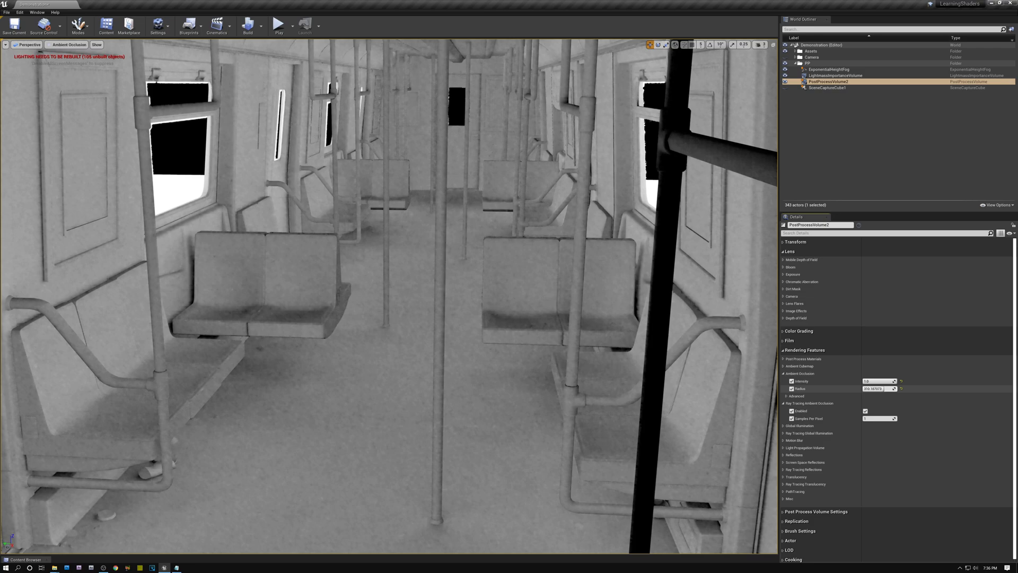
click(878, 388)
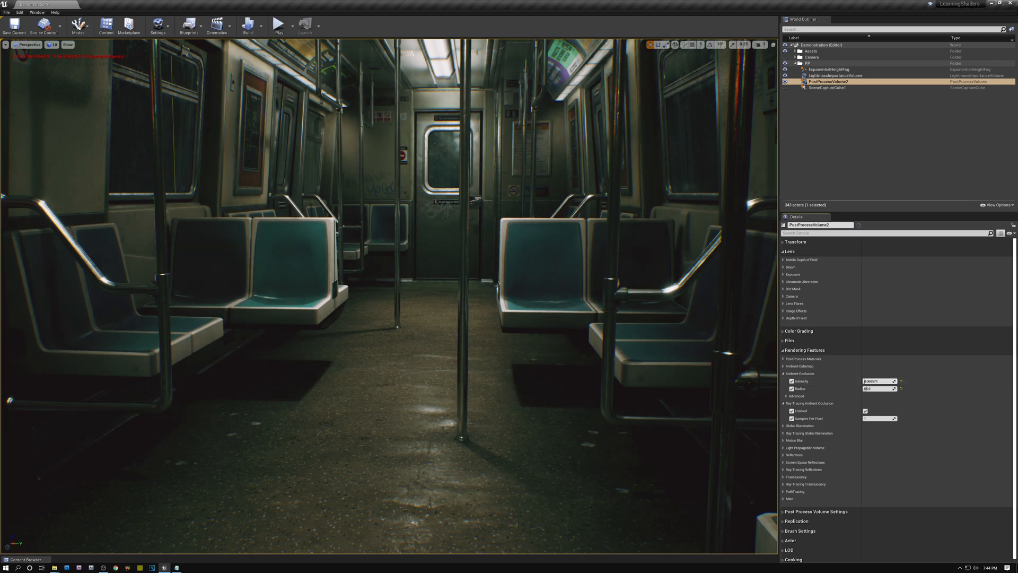
Enter 1.0 as the Ambient Occlusion Intensity on PostProcessVolume2
text(1.0)
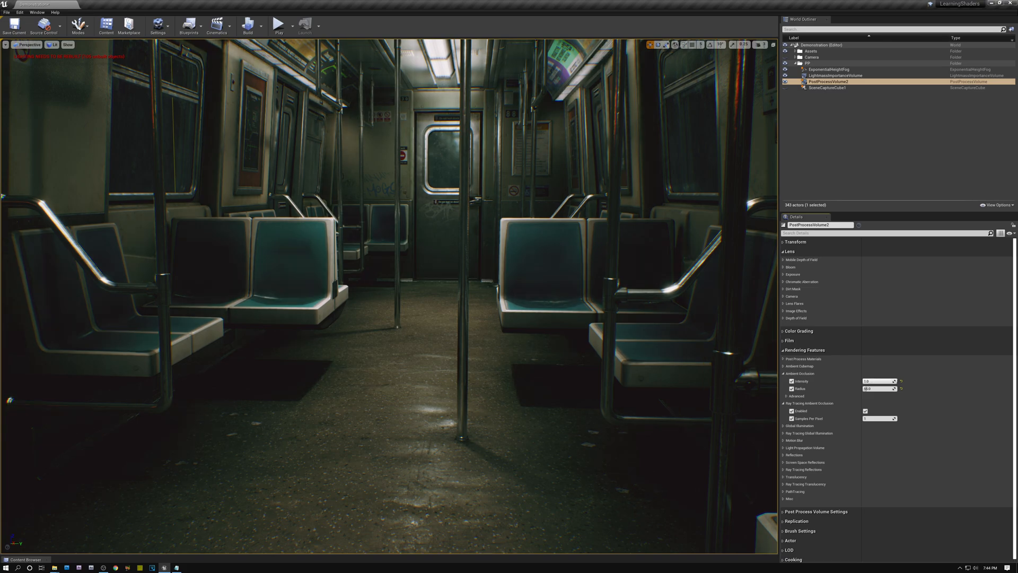